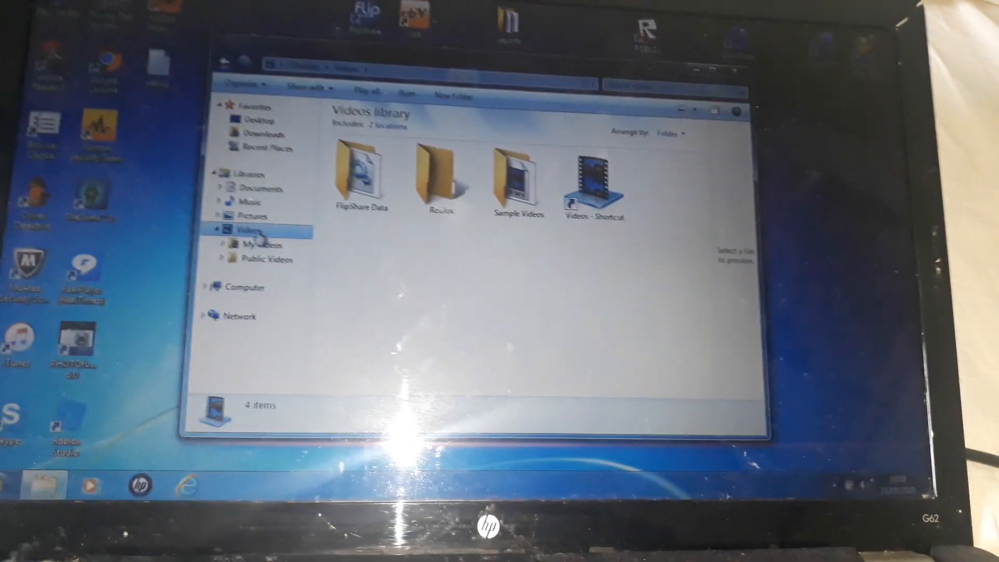
Show the Videos library and its four items in Windows Explorer
click(263, 259)
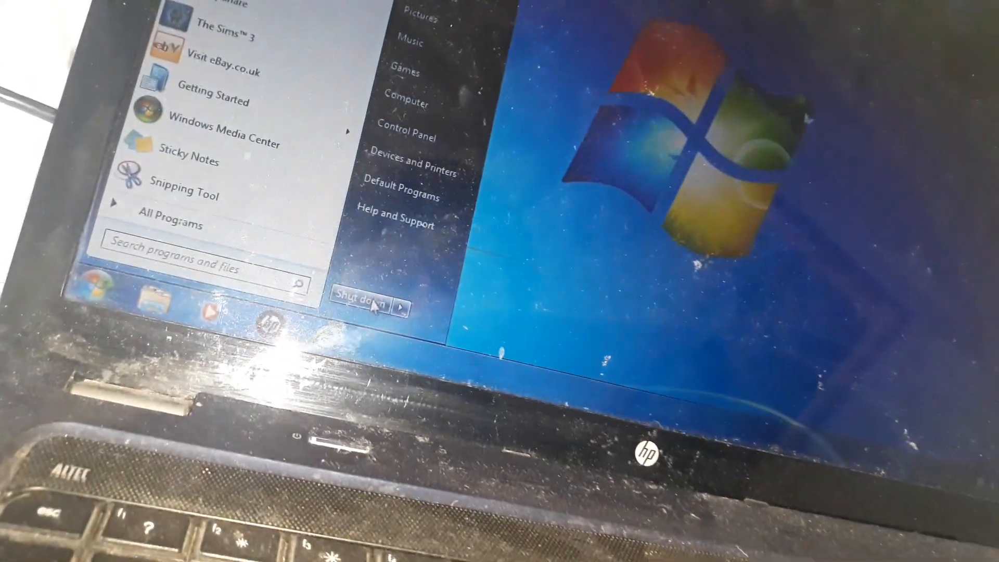
Bring up the Start menu listing programs, Control Panel and Devices and Printers
click(399, 307)
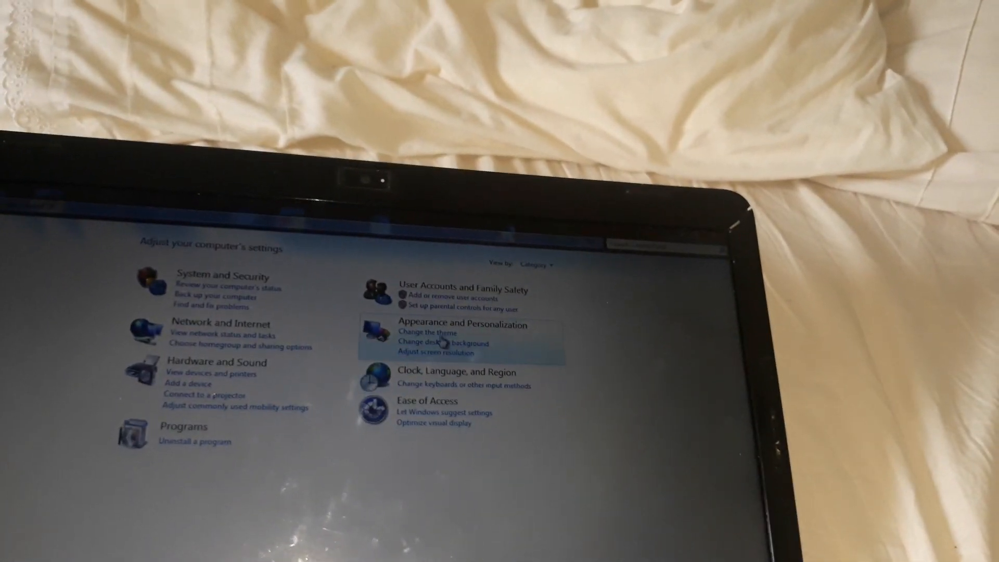
Apply the Windows 7 Basic theme from Appearance and Personalization
click(426, 332)
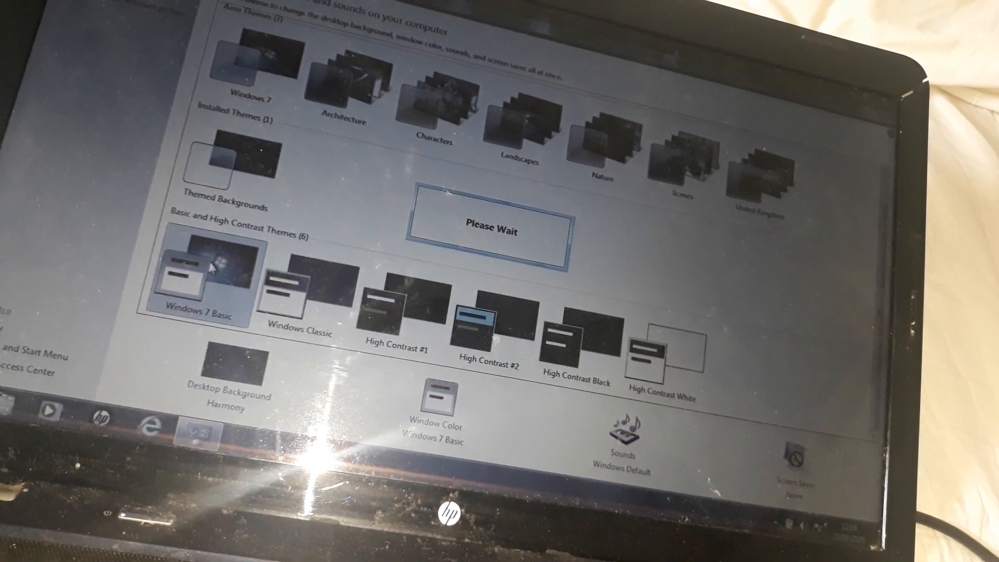
click(300, 290)
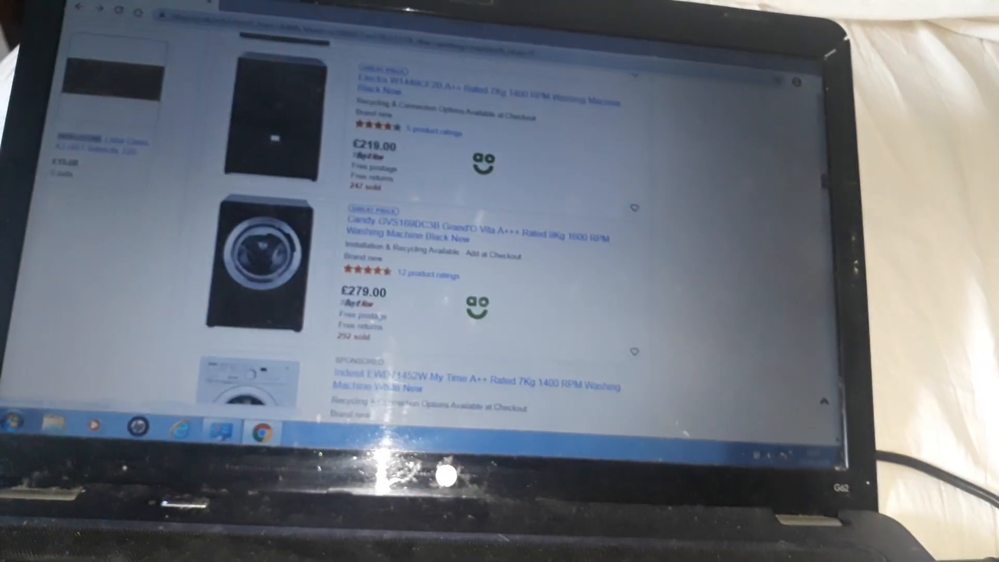
Bring the Candy Grand'O Vita and Indesit washing machine listings into view on eBay
scroll(down, 3)
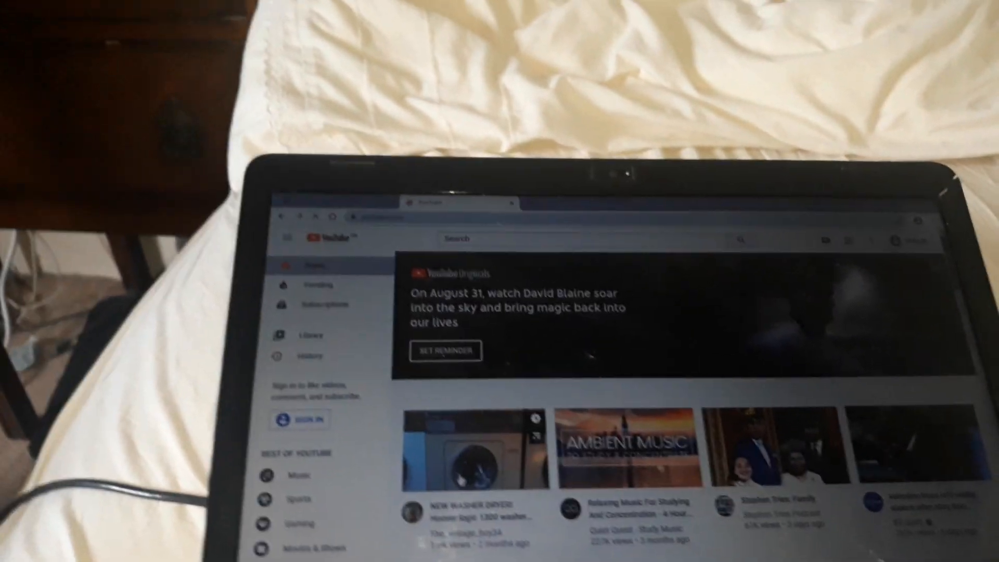
Play the Hoover washer dryer video and look through its description and comments
click(474, 446)
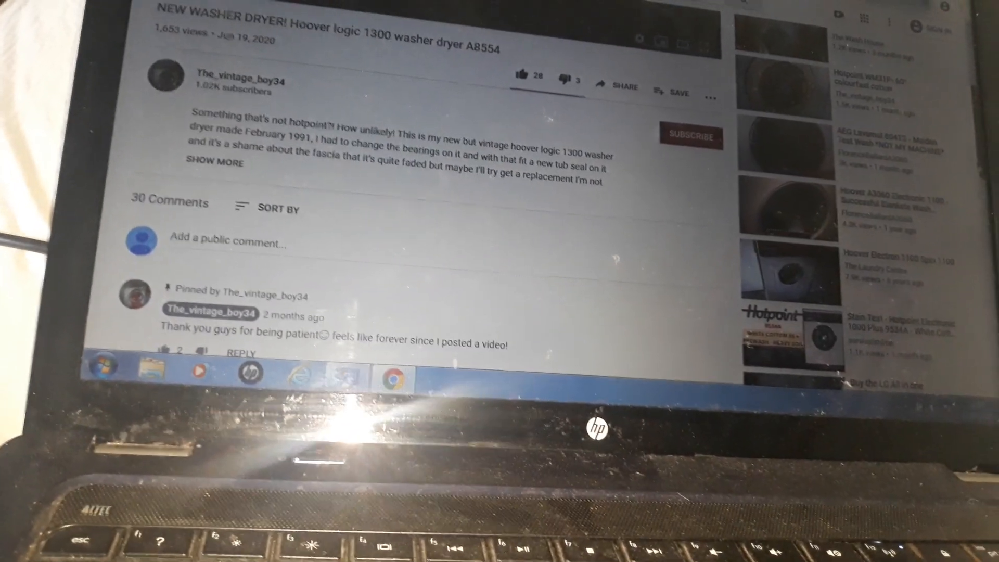
scroll(down, 3)
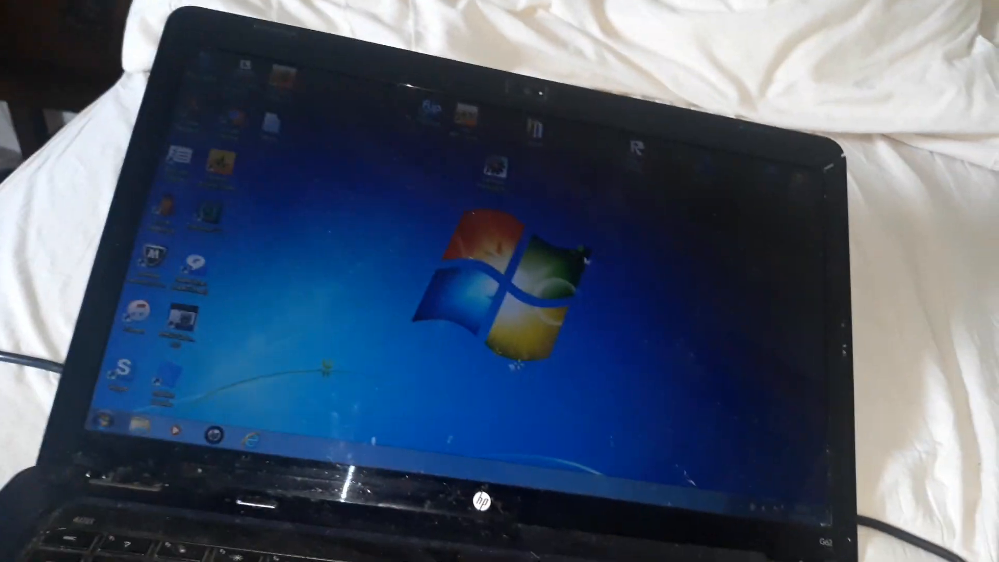
Bring up the Start menu with programs and shut-down options
click(107, 424)
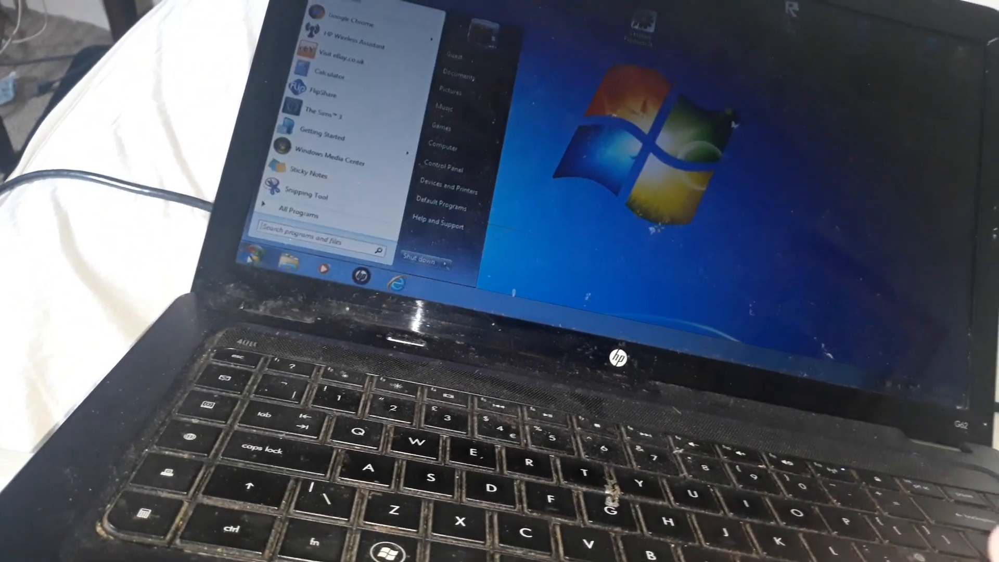